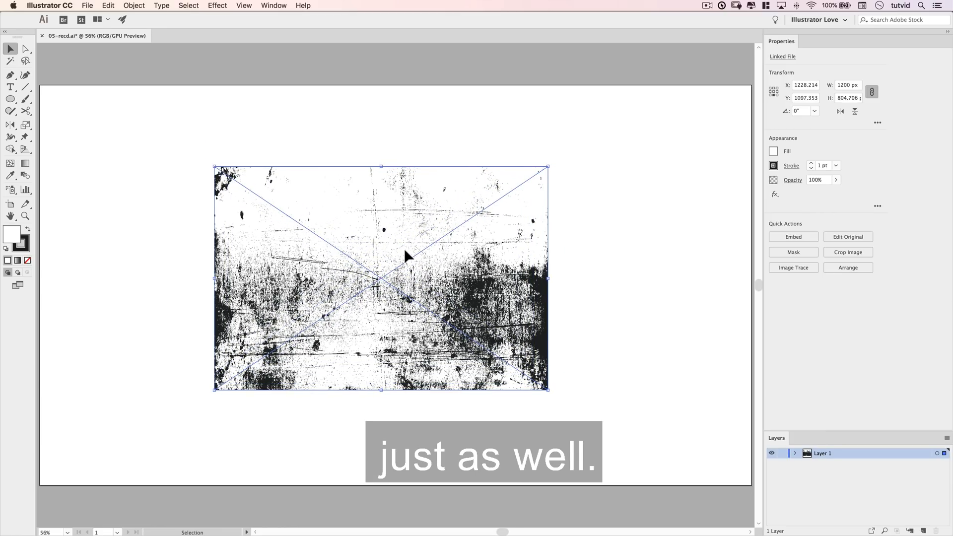
- Trace the grunge photo with the Black and White Logo Image Trace preset
{"action": "left_click", "coordinate": [793, 267]}
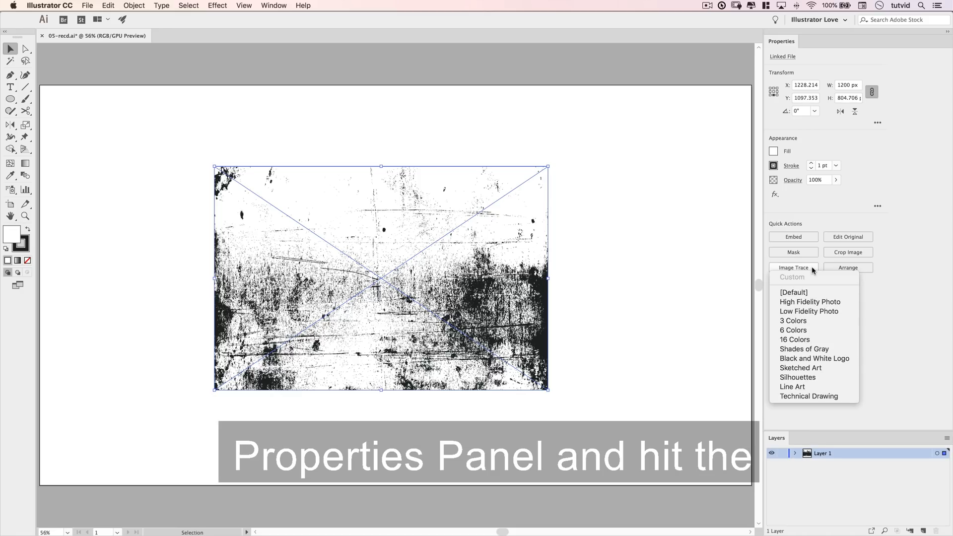
{"action": "mouse_move", "coordinate": [814, 359]}
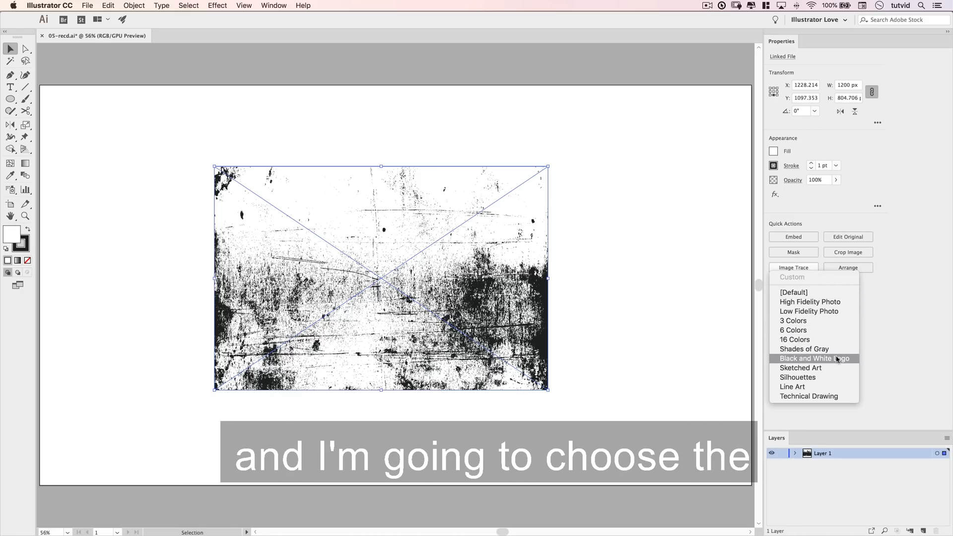
{"action": "left_click", "coordinate": [813, 358]}
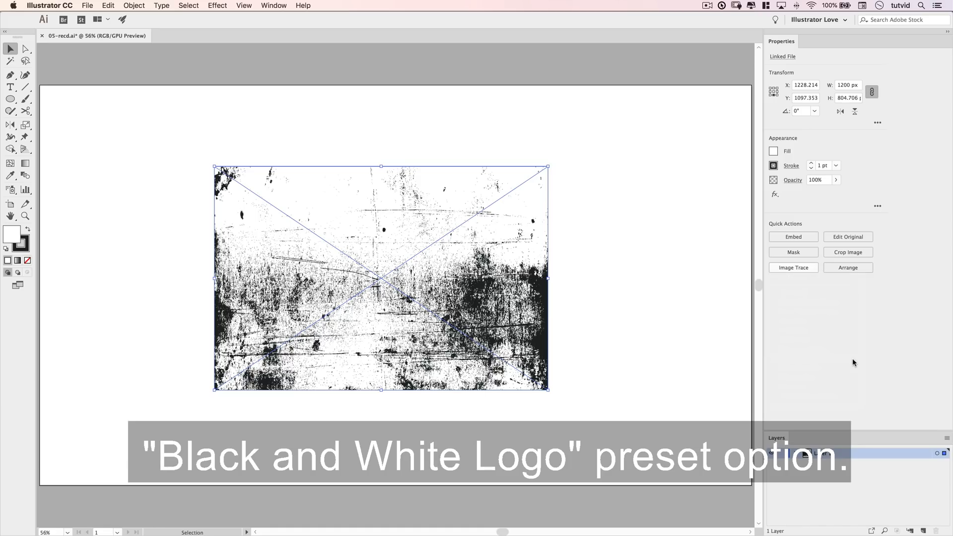
{"action": "left_click", "coordinate": [273, 6]}
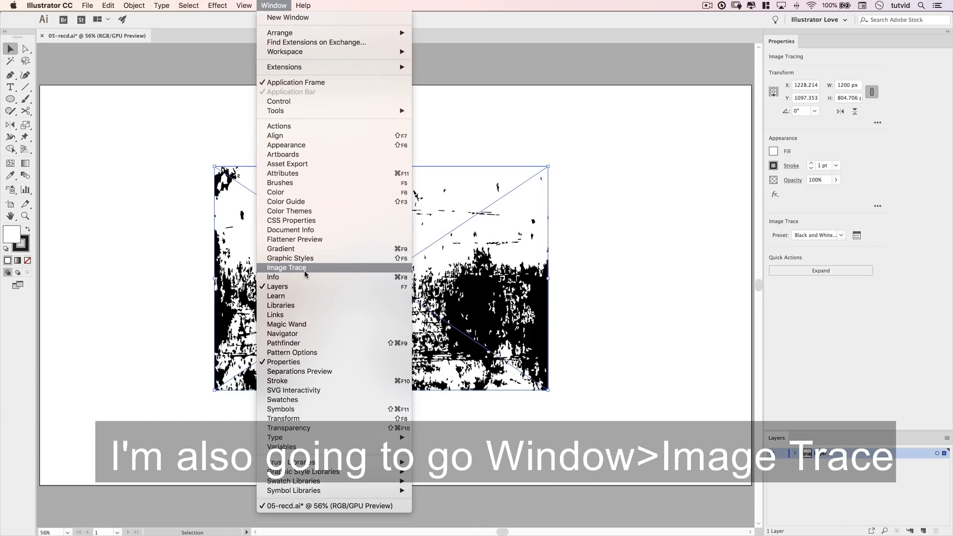
- In Image Trace Advanced options, set threshold 230, paths 100%, corners 1%, noise 1 px
{"action": "left_click", "coordinate": [286, 267]}
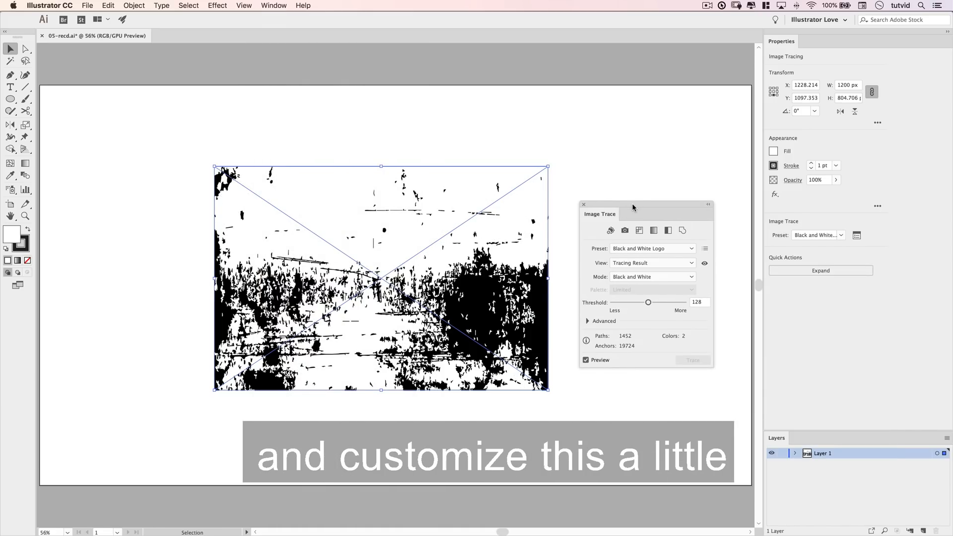
{"action": "left_click", "coordinate": [587, 321]}
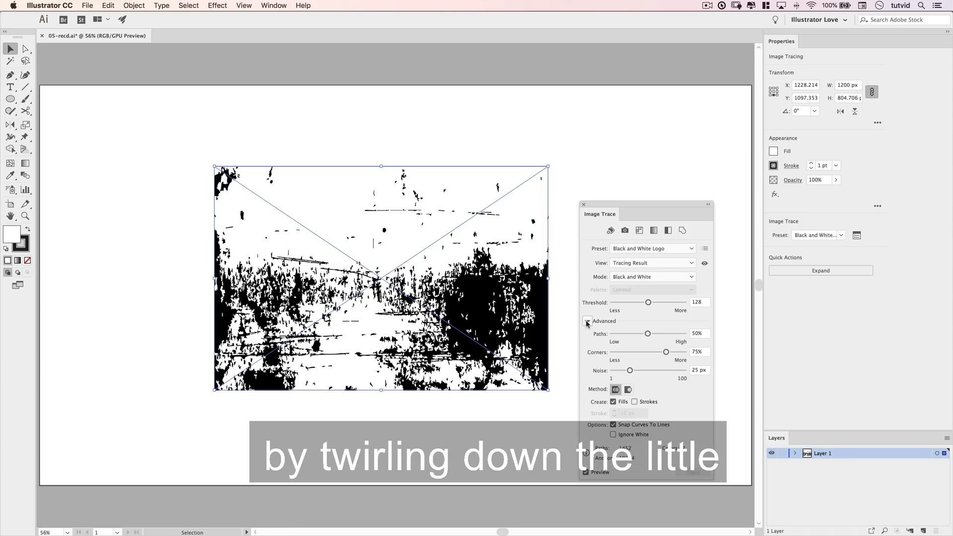
{"action": "left_click", "coordinate": [698, 302]}
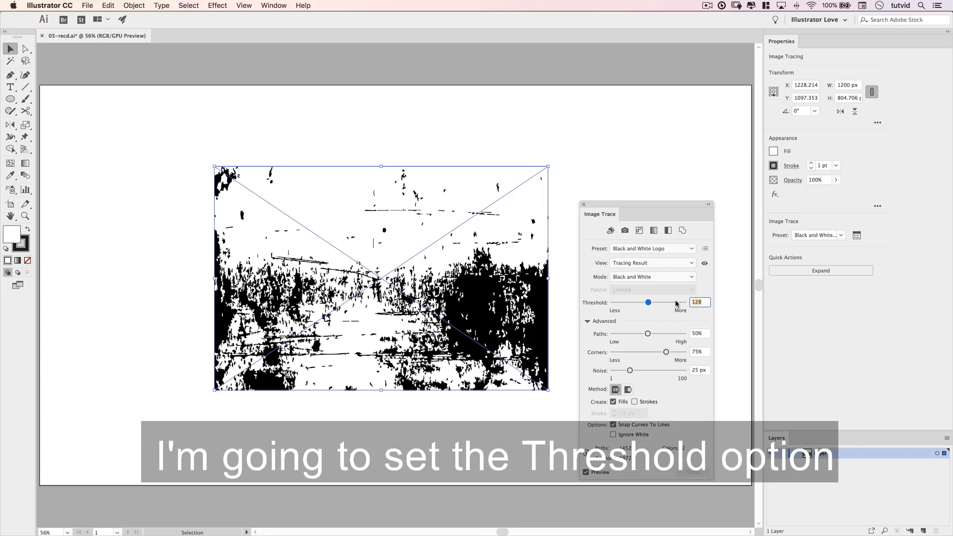
{"action": "left_click_drag", "start_coordinate": [648, 302], "coordinate": [675, 302]}
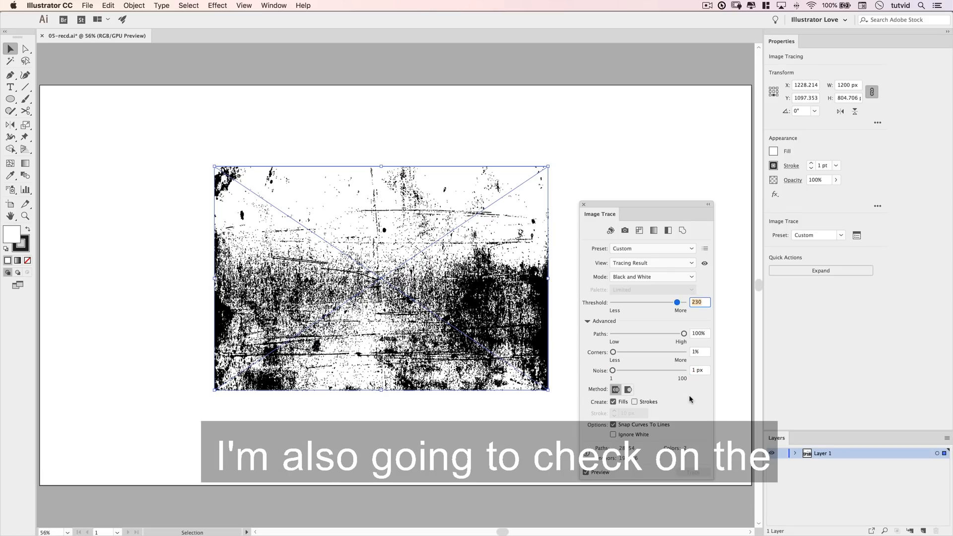
{"action": "left_click", "coordinate": [612, 433]}
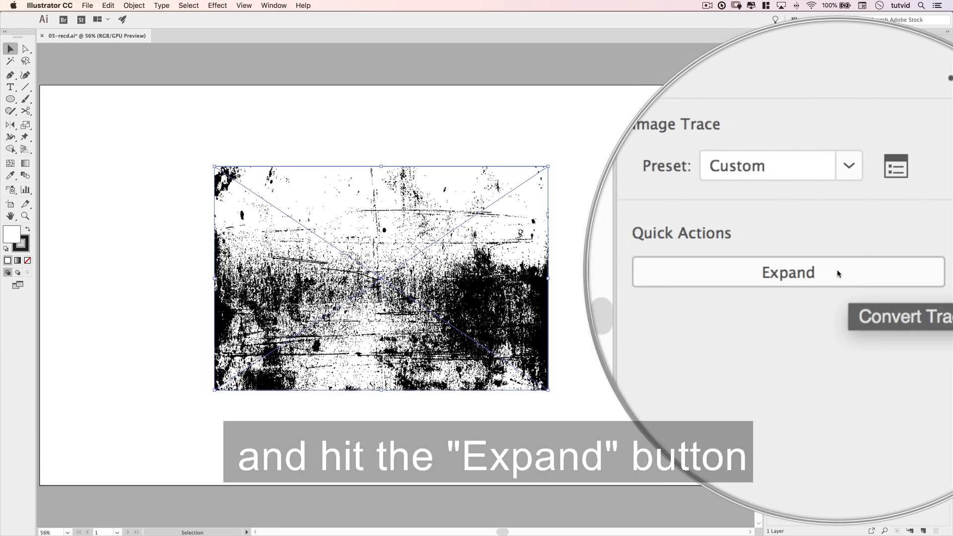
- Expand the trace and add orange Futura PT Bold Oblique GRUNGE text at 350 pt
{"action": "left_click", "coordinate": [787, 272]}
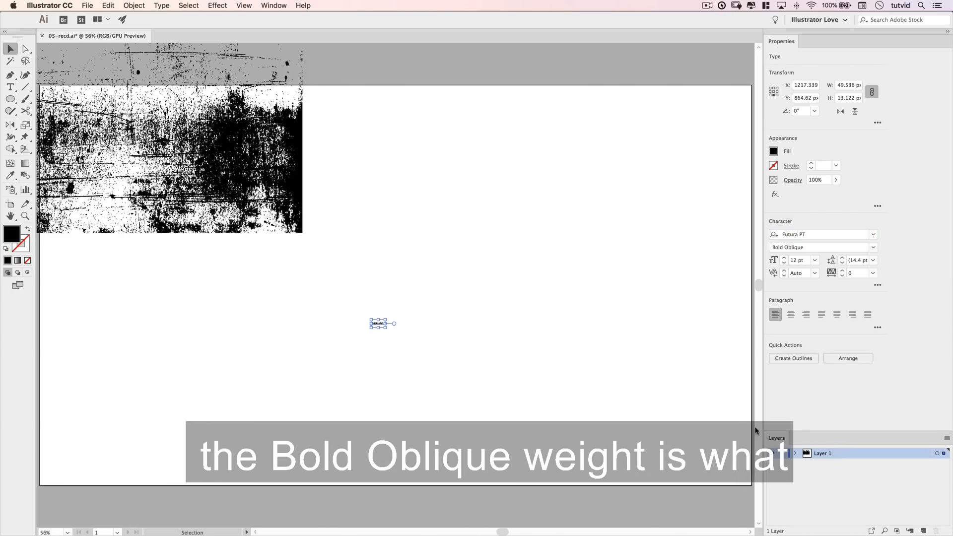
{"action": "type", "text": "350"}
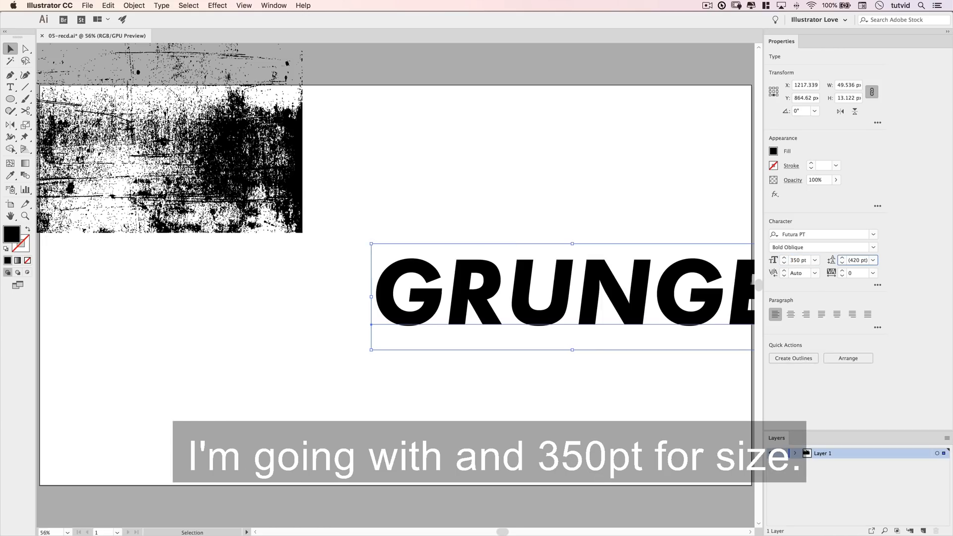
{"action": "left_click", "coordinate": [773, 151]}
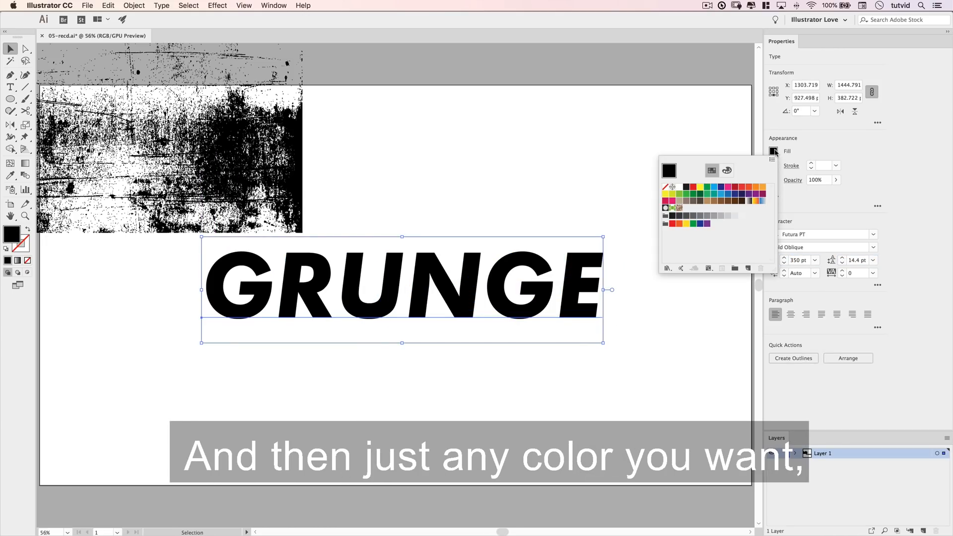
{"action": "left_click", "coordinate": [678, 207]}
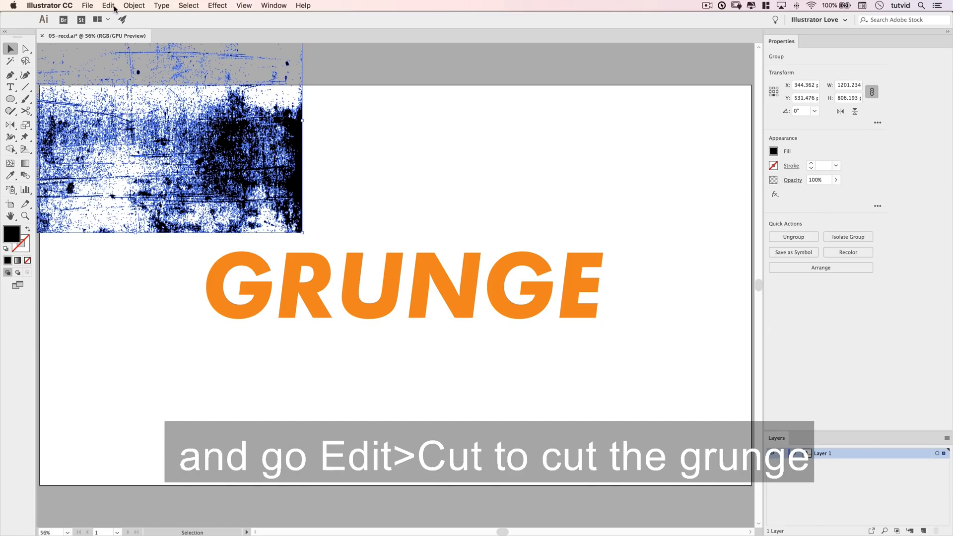
- Cut the expanded grunge texture to the clipboard via Edit > Cut
{"action": "left_click", "coordinate": [107, 6]}
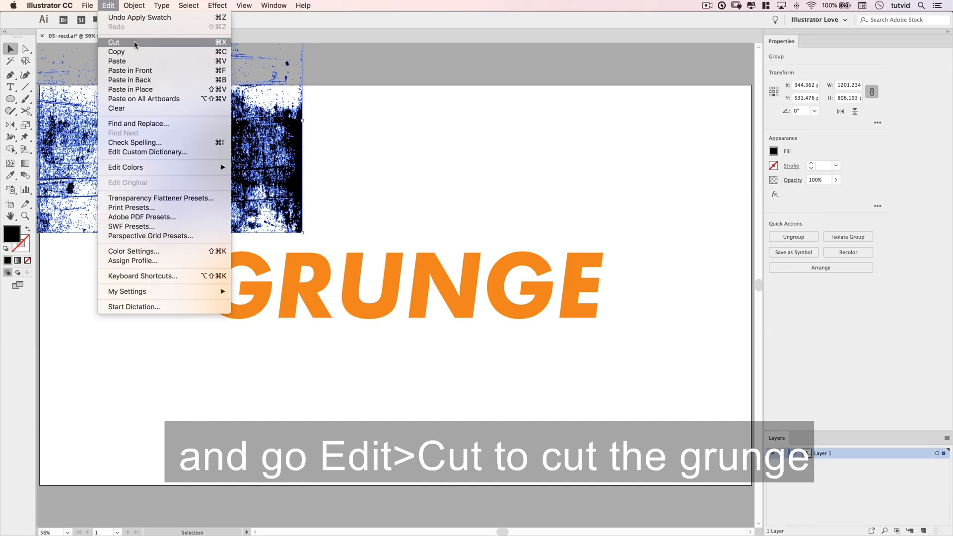
{"action": "left_click", "coordinate": [113, 41]}
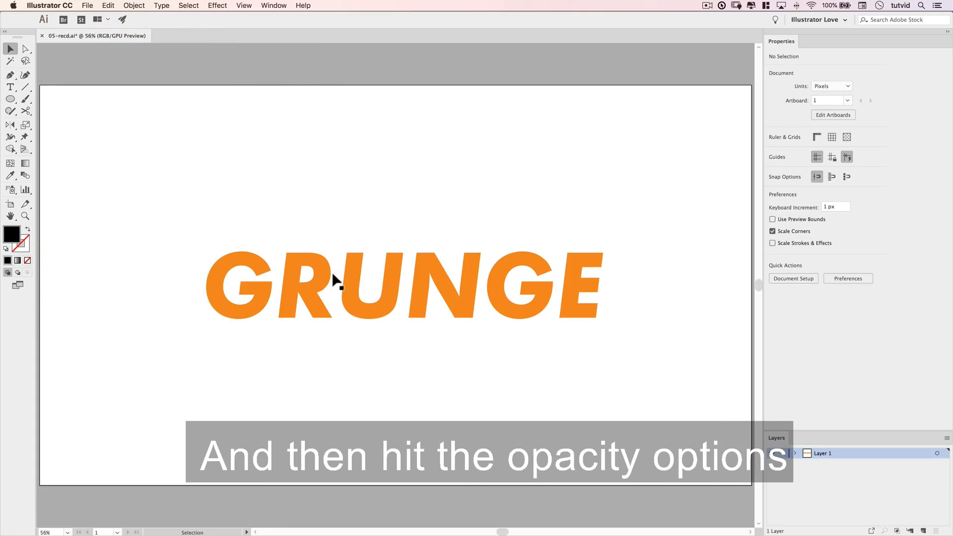
- Create an unclipped opacity mask on the GRUNGE text and enter mask editing
{"action": "left_click", "coordinate": [792, 180]}
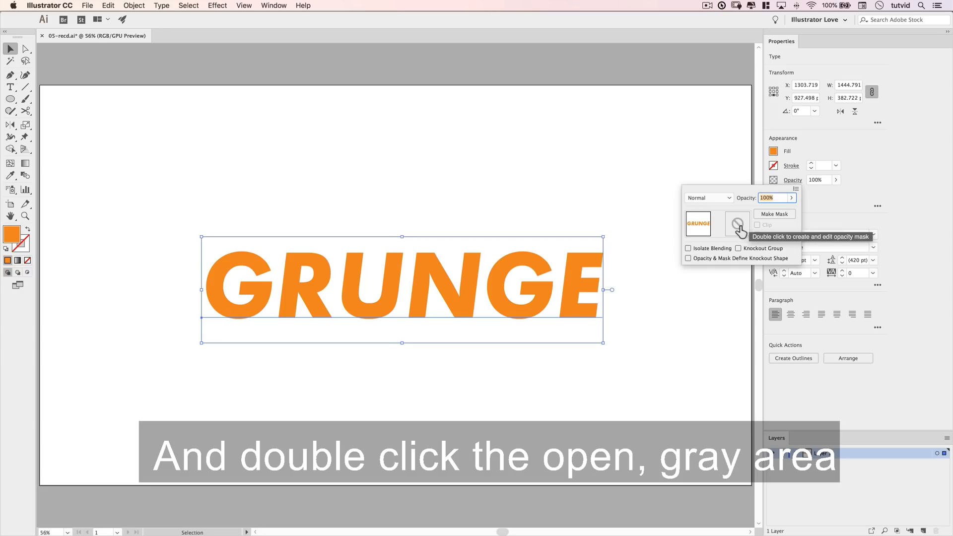
{"action": "double_click", "coordinate": [738, 225]}
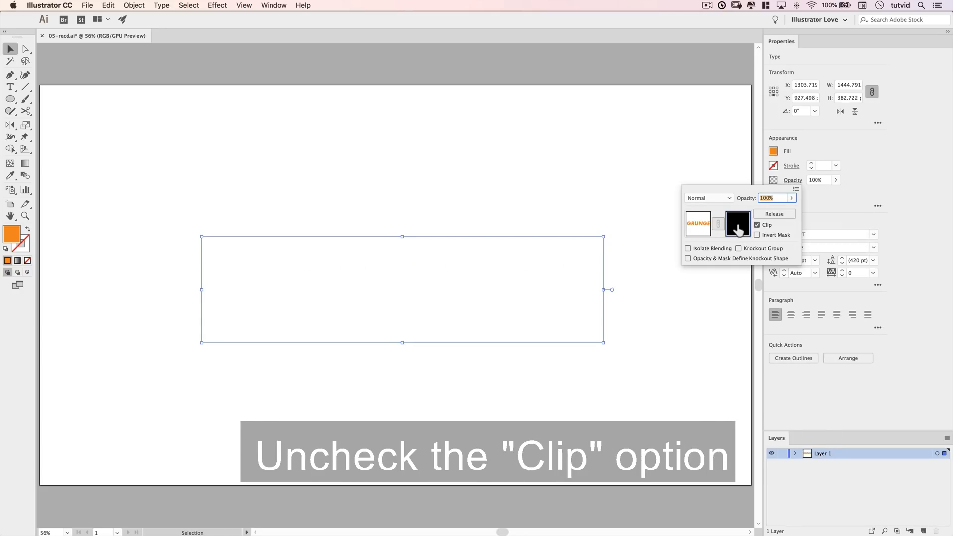
{"action": "left_click", "coordinate": [757, 226]}
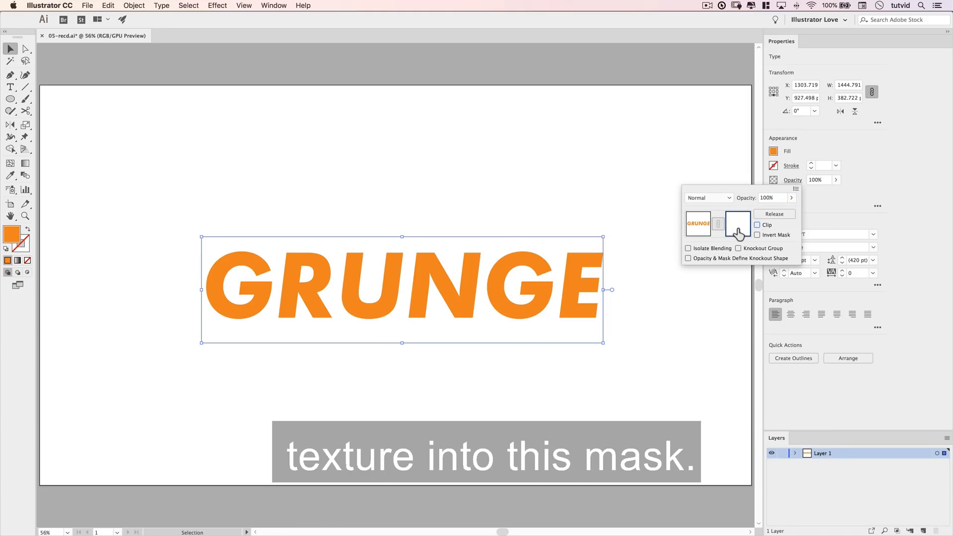
{"action": "left_click", "coordinate": [737, 223]}
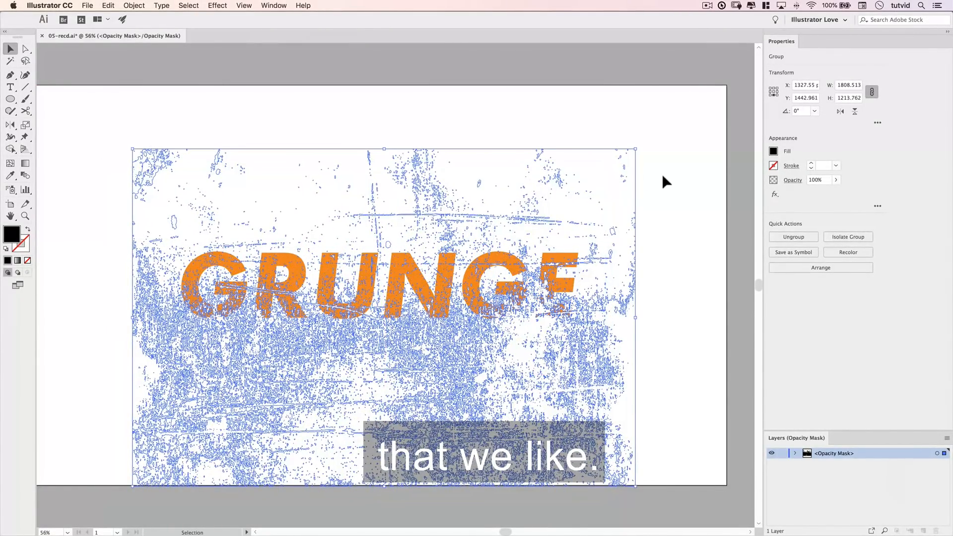
- Paste the texture into the mask and exit mask editing, leaving GRUNGE distressed
{"action": "left_click", "coordinate": [792, 180]}
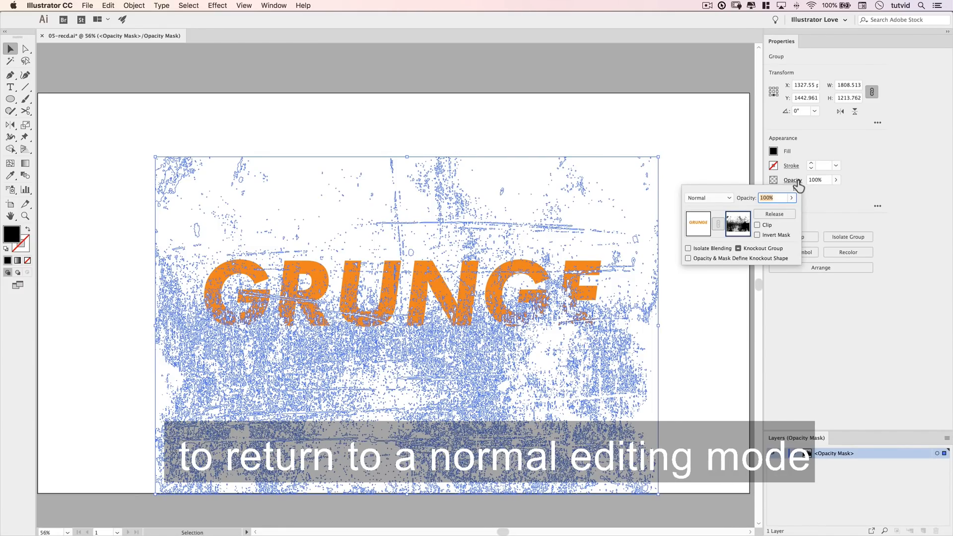
{"action": "mouse_move", "coordinate": [697, 232]}
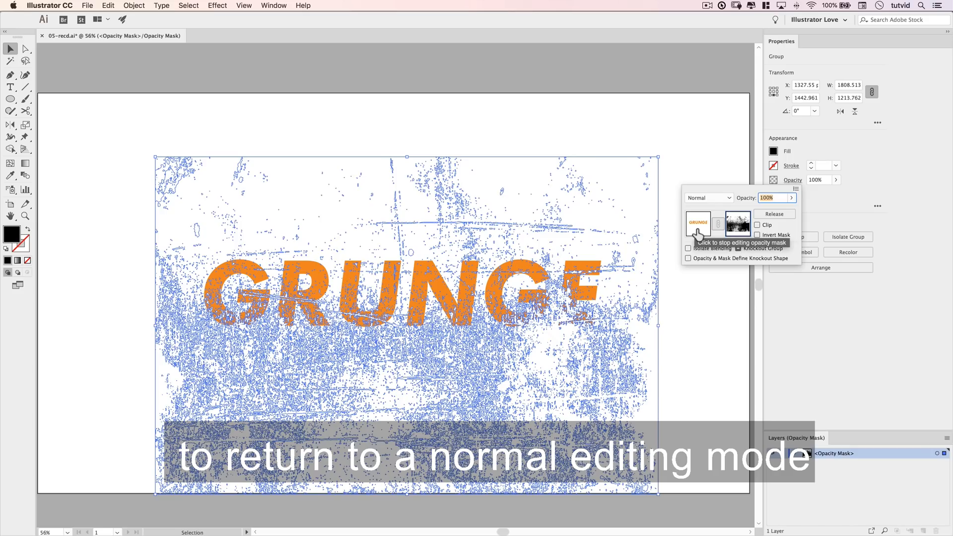
{"action": "left_click", "coordinate": [696, 223]}
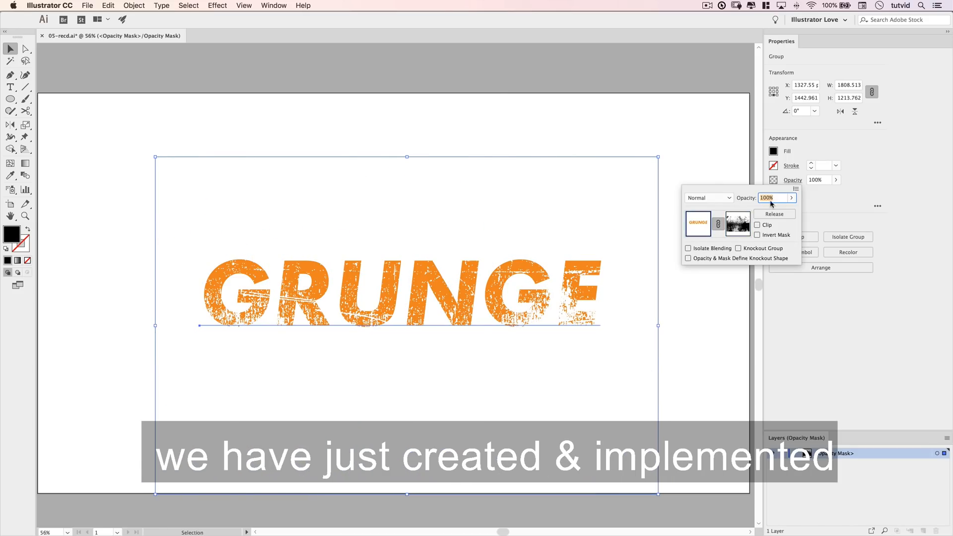